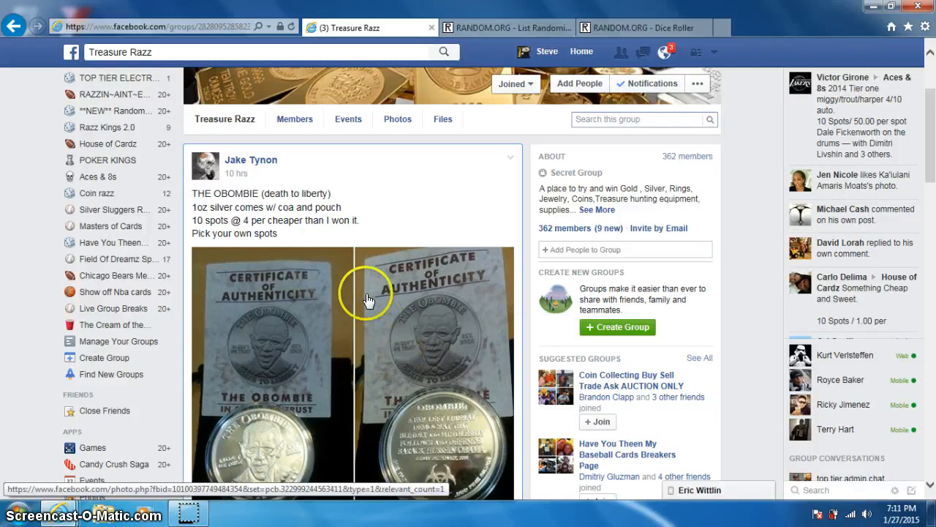
Step: Scroll the Treasure Razz post down to its latest comments and the empty comment box
{"action": "scroll", "scroll_direction": "down", "scroll_amount": 3}
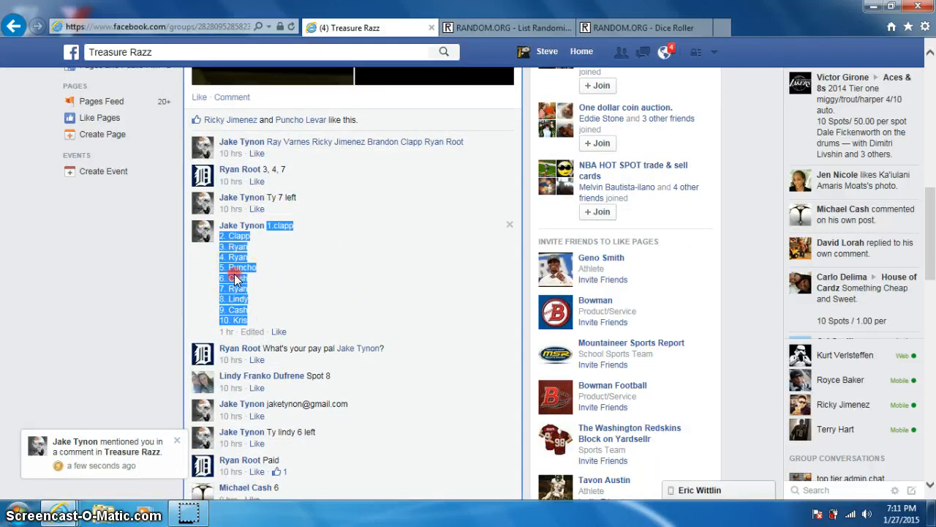
{"action": "scroll", "scroll_direction": "down", "scroll_amount": 3}
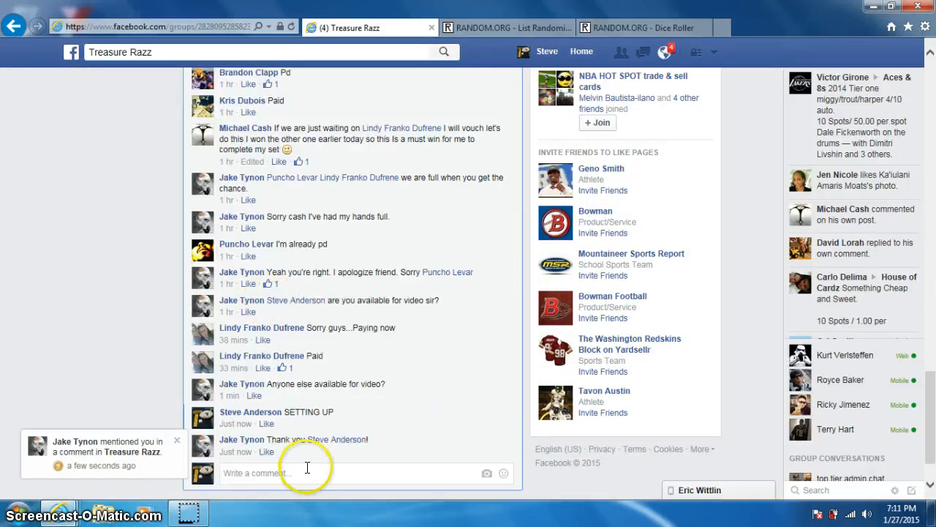
Step: Post a LIVE comment in the thread, check the time, and switch to RANDOM.ORG
{"action": "type", "text": "Ll"}
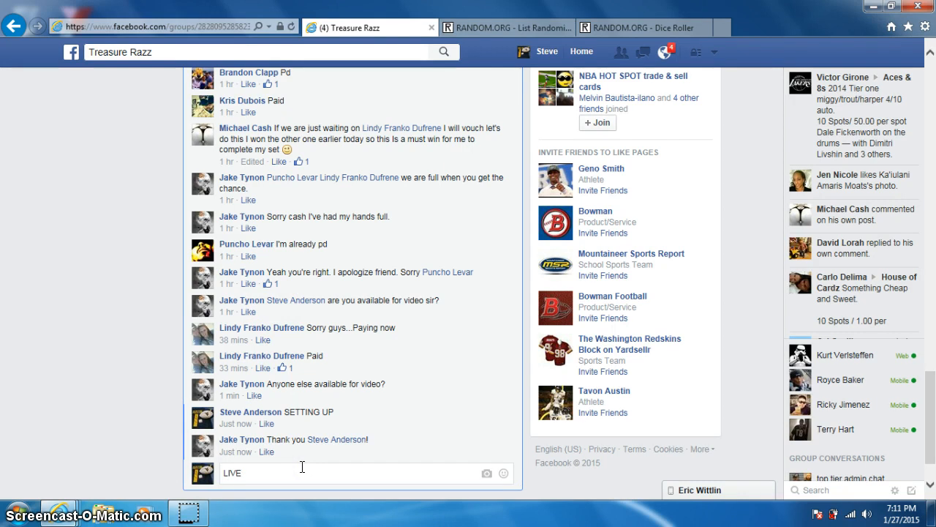
{"action": "key", "text": "enter"}
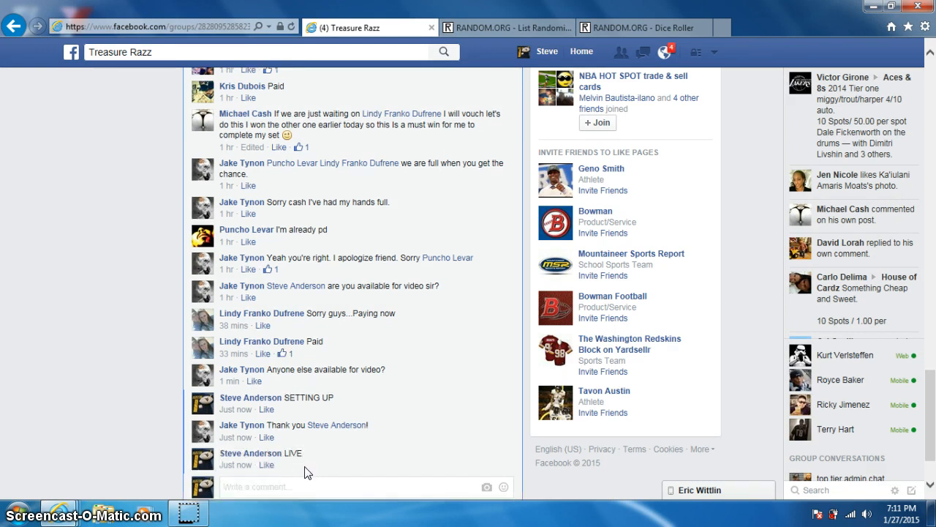
{"action": "left_click", "coordinate": [900, 514]}
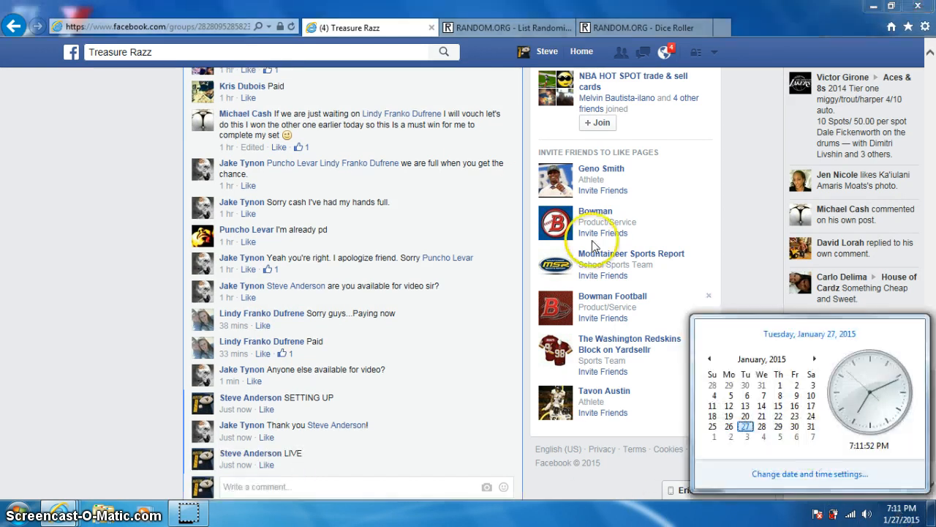
{"action": "left_click", "coordinate": [505, 27]}
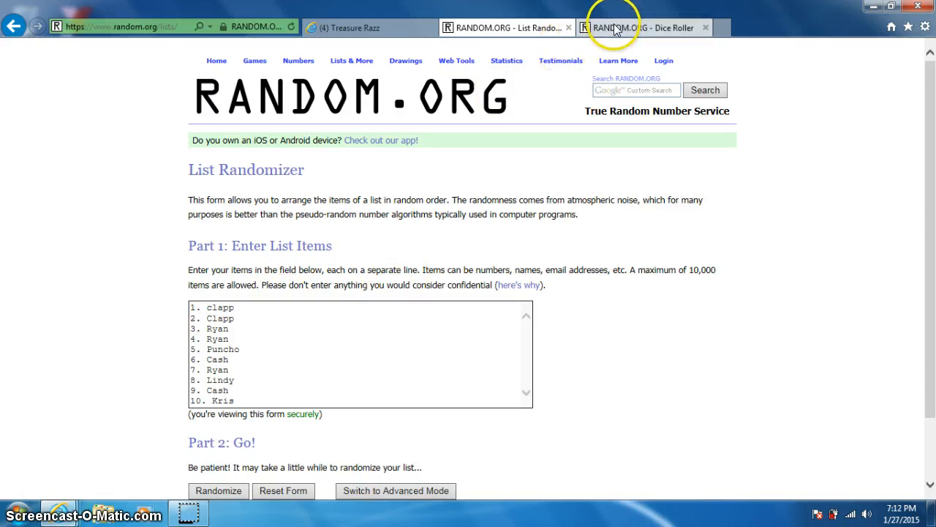
{"action": "left_click", "coordinate": [644, 27]}
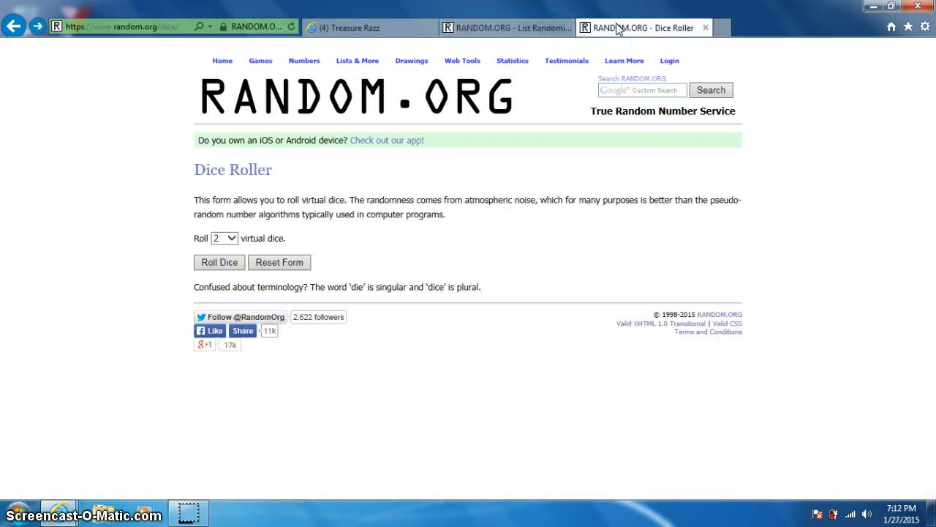
{"action": "left_click", "coordinate": [219, 262]}
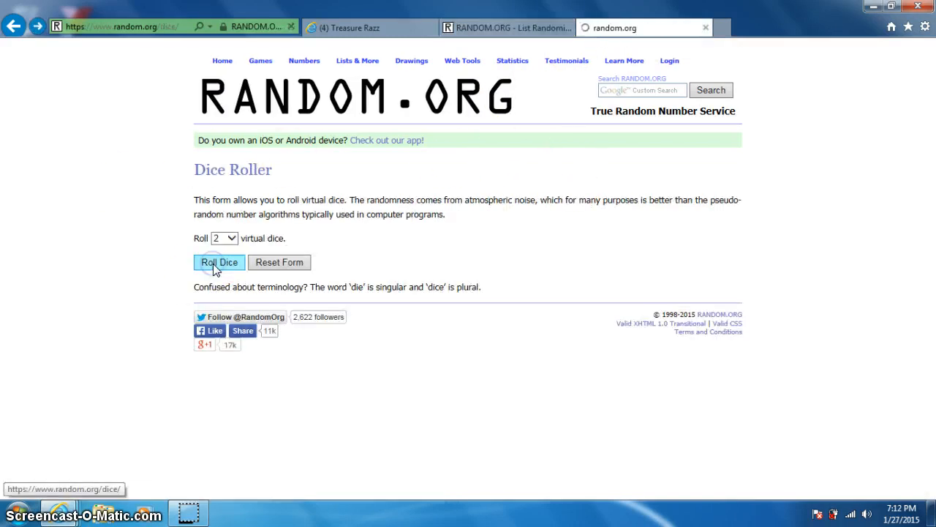
{"action": "left_click", "coordinate": [219, 262]}
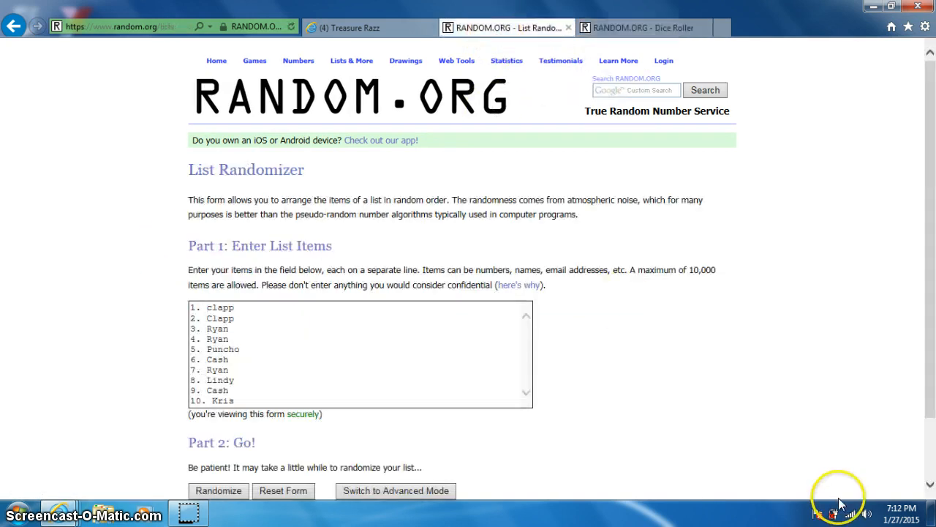
{"action": "left_click", "coordinate": [901, 510]}
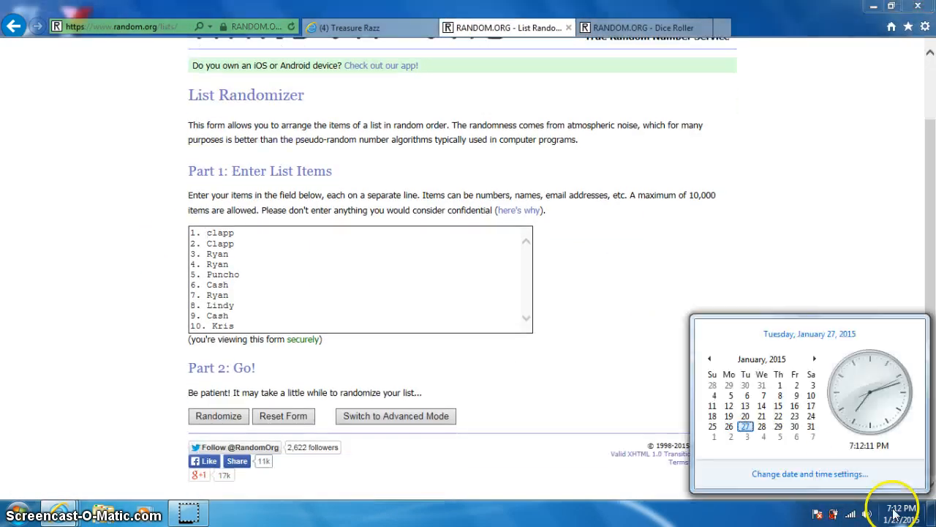
Step: Shuffle the ten-name list six times, ending with 8. Lindy on top
{"action": "left_click", "coordinate": [218, 415]}
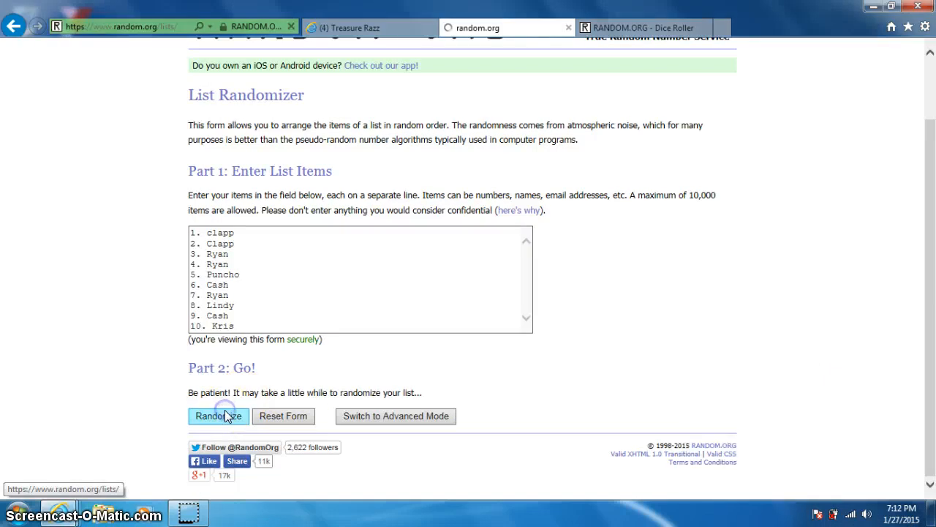
{"action": "left_click", "coordinate": [218, 416]}
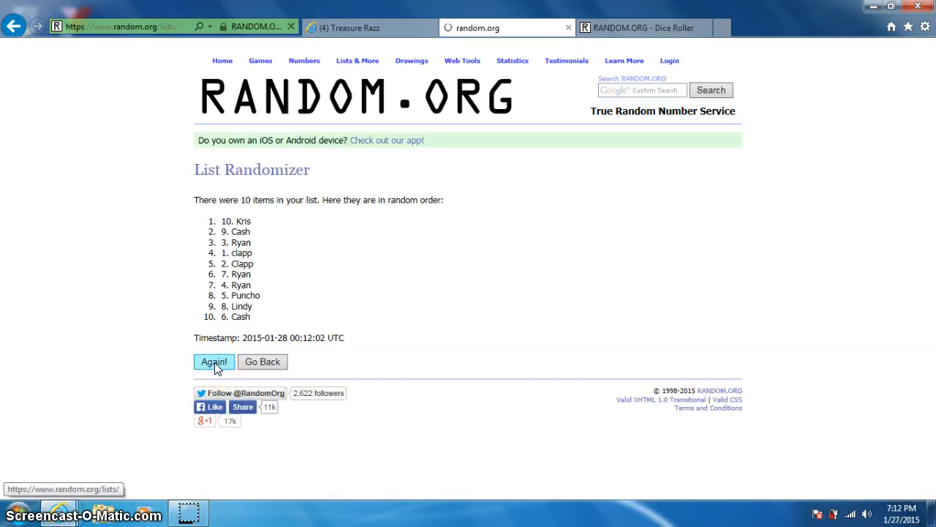
{"action": "left_click", "coordinate": [214, 361]}
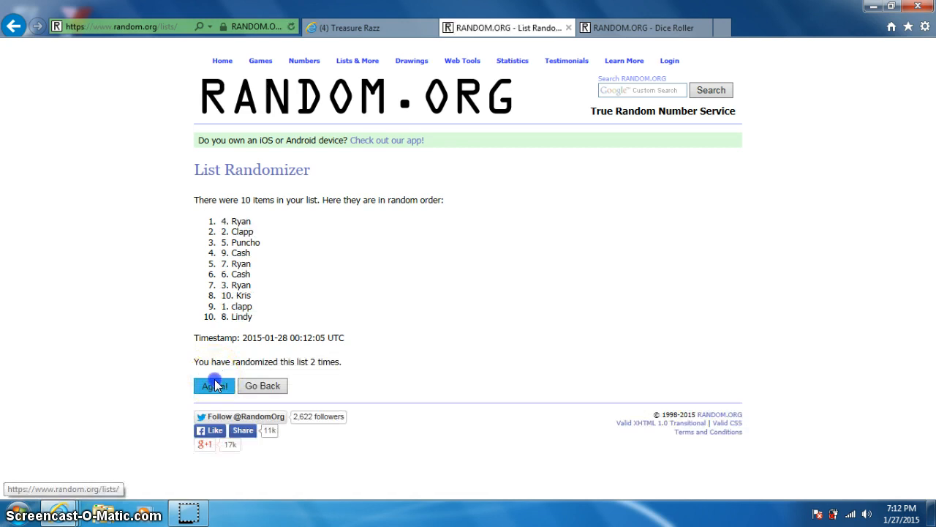
{"action": "left_click", "coordinate": [214, 385]}
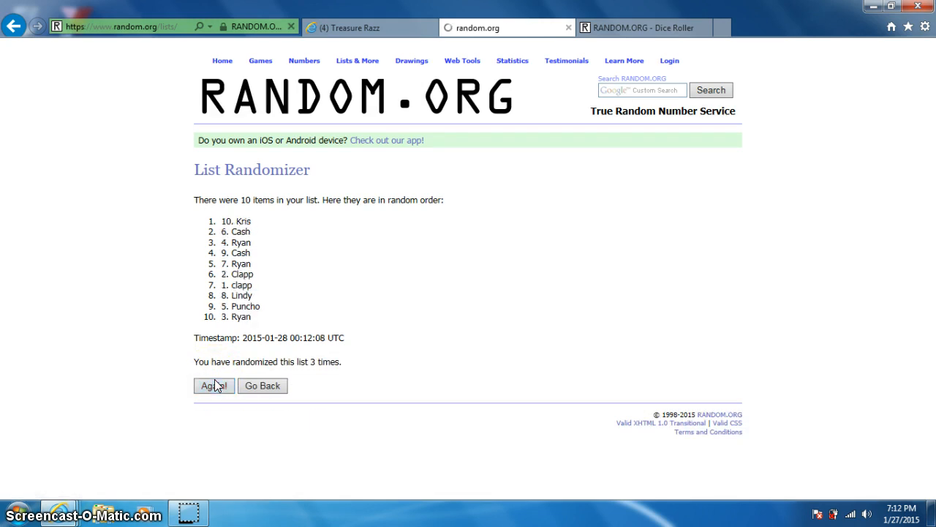
{"action": "left_click", "coordinate": [213, 386]}
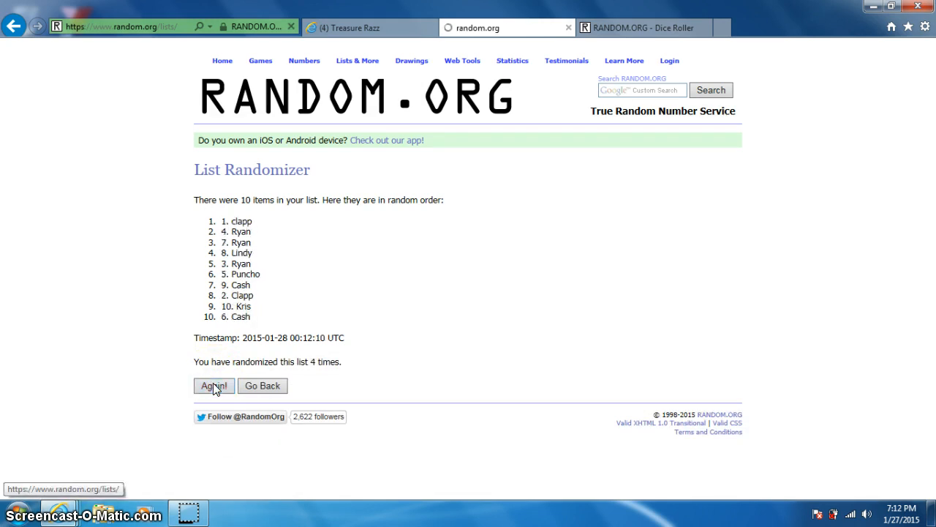
{"action": "left_click", "coordinate": [214, 385]}
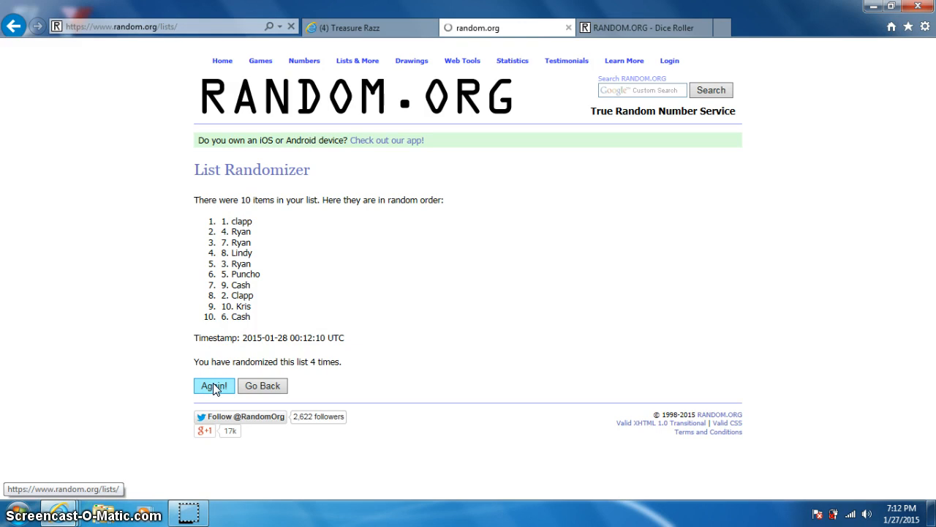
{"action": "left_click", "coordinate": [214, 385]}
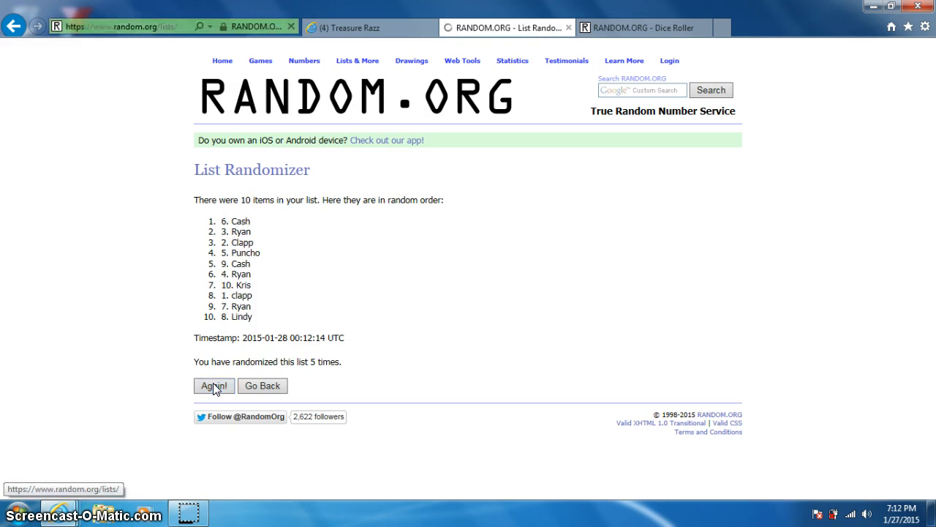
{"action": "left_click", "coordinate": [213, 385]}
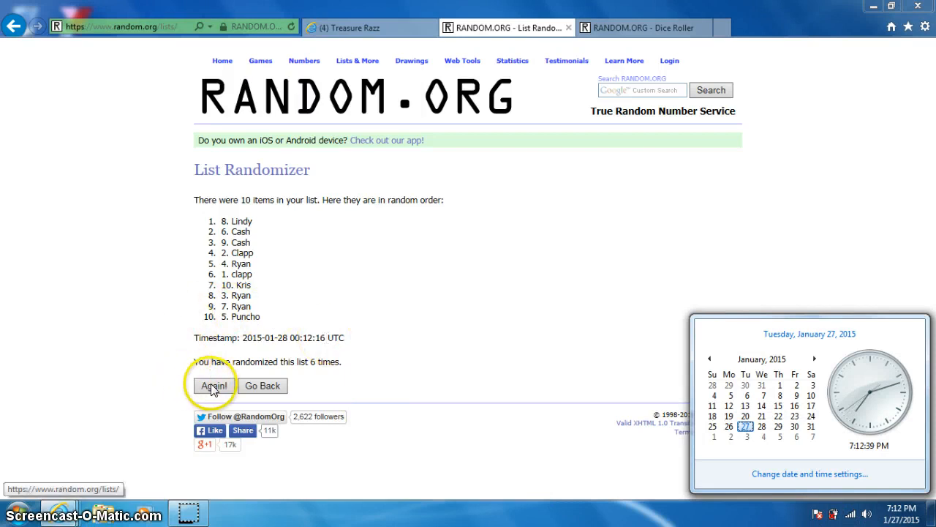
Step: Randomize a seventh time so 10. Kris leads, check the time, and return to Facebook
{"action": "left_click", "coordinate": [214, 385]}
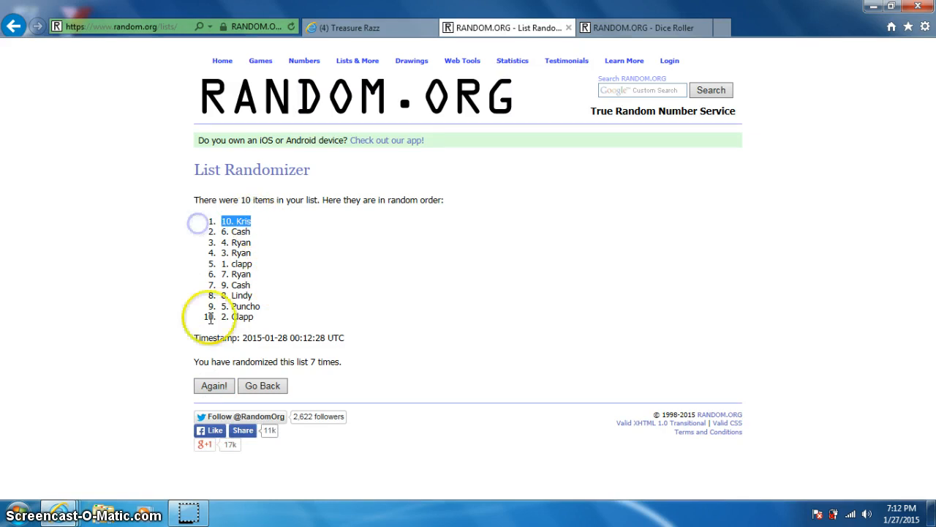
{"action": "left_click", "coordinate": [624, 60]}
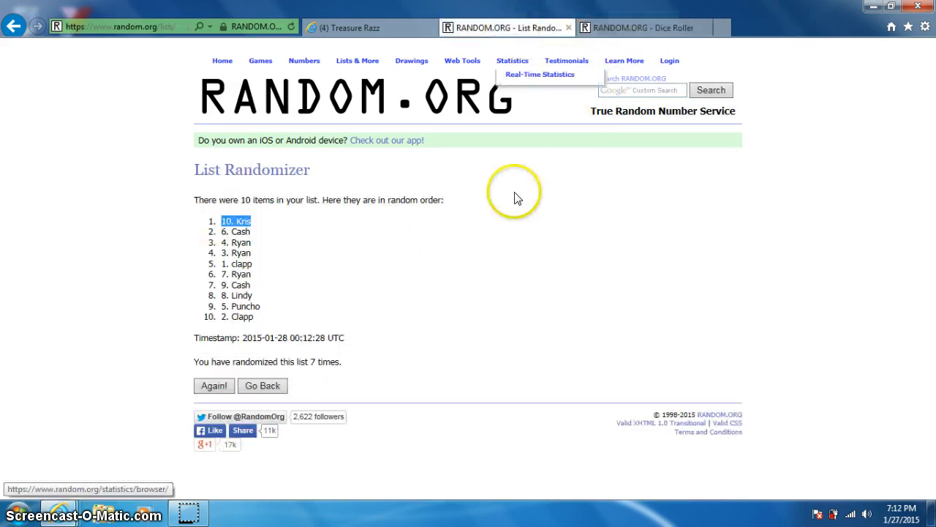
{"action": "left_click", "coordinate": [889, 515]}
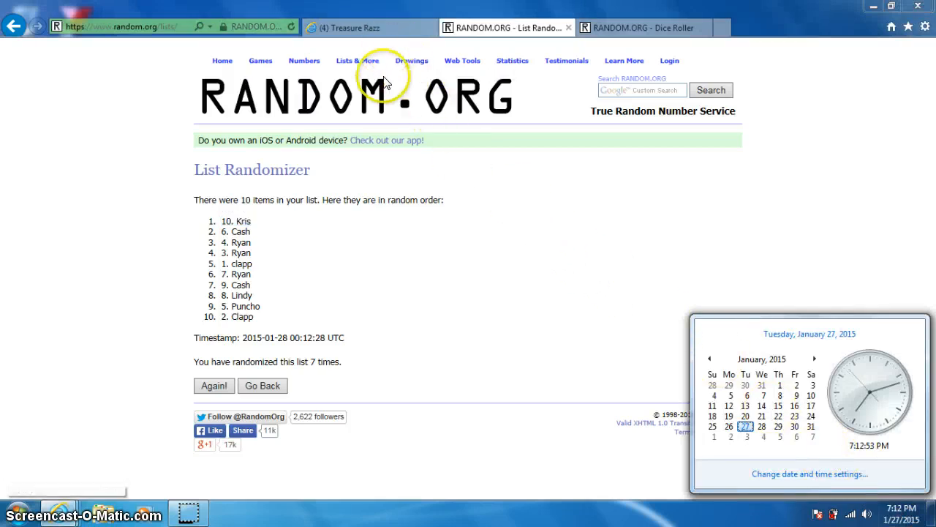
{"action": "left_click", "coordinate": [369, 27]}
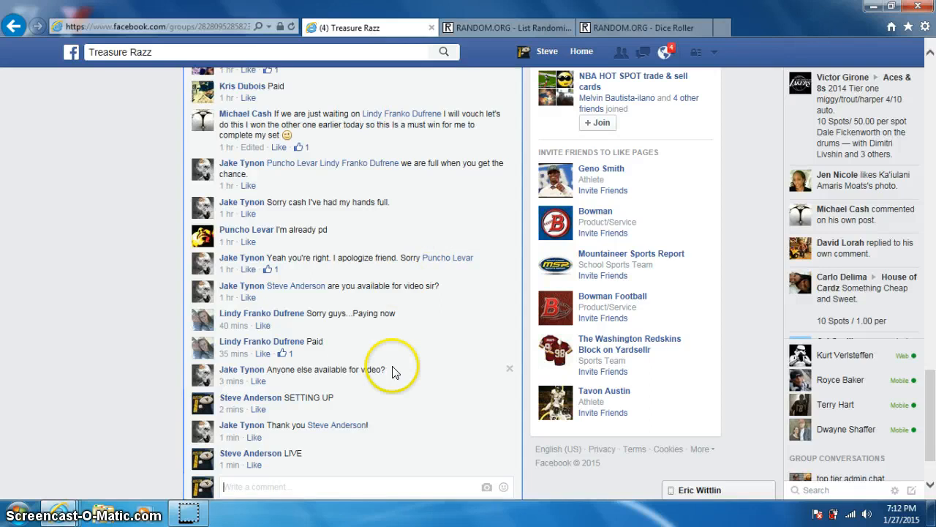
Step: Comment DONE under the LIVE comment and check the current time
{"action": "type", "text": "DONE"}
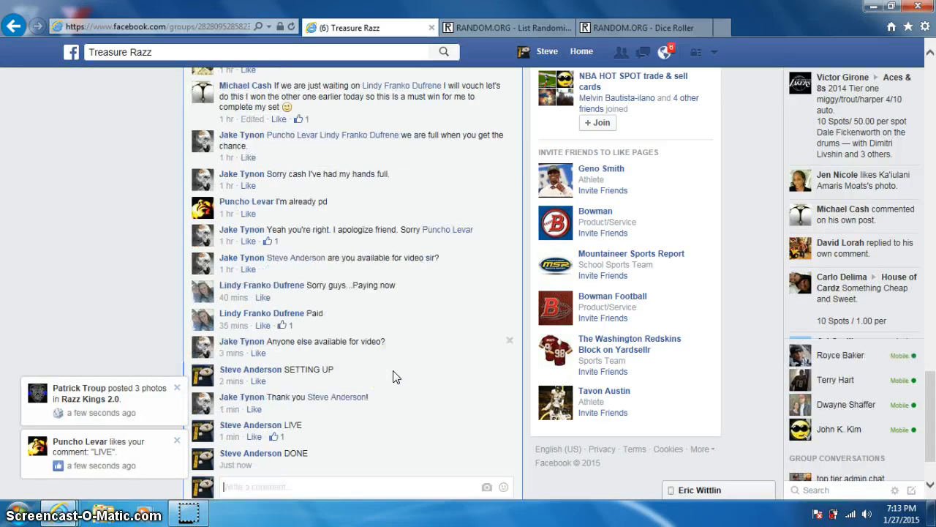
{"action": "left_click", "coordinate": [905, 510]}
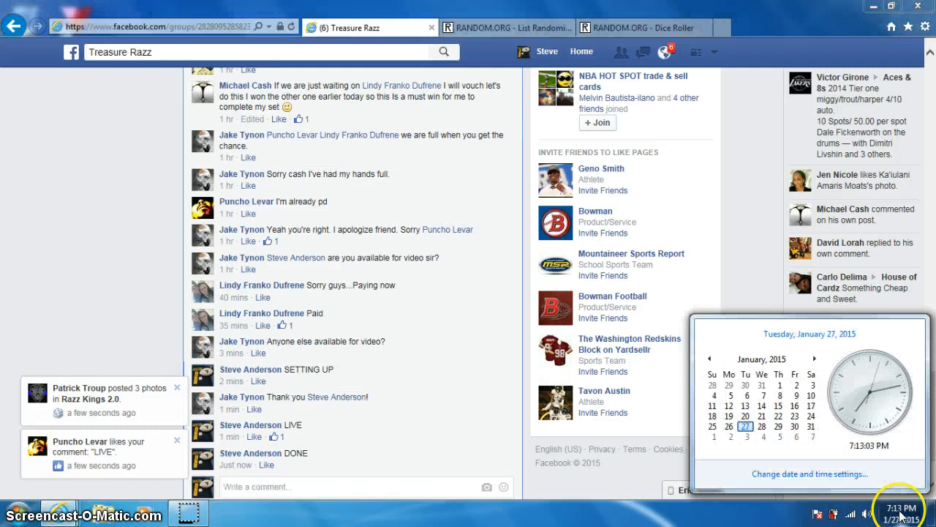